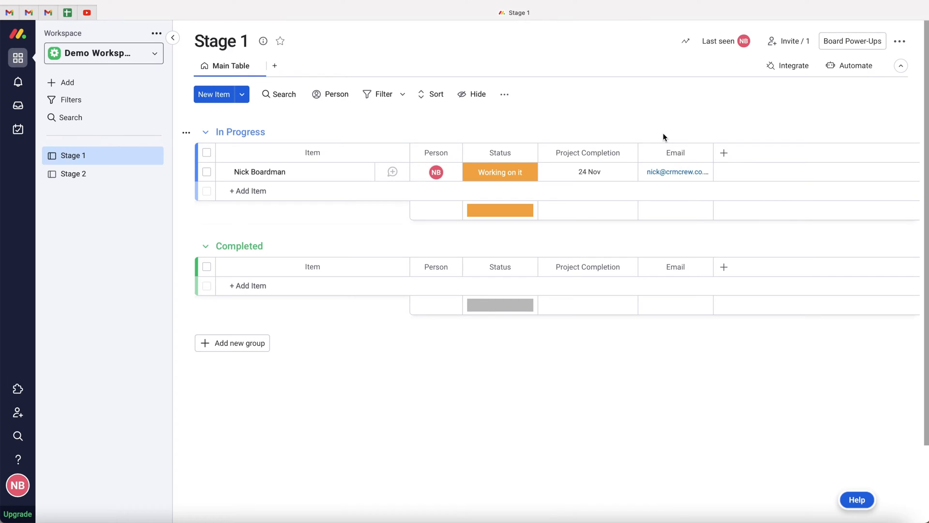
mouse_move(617, 149)
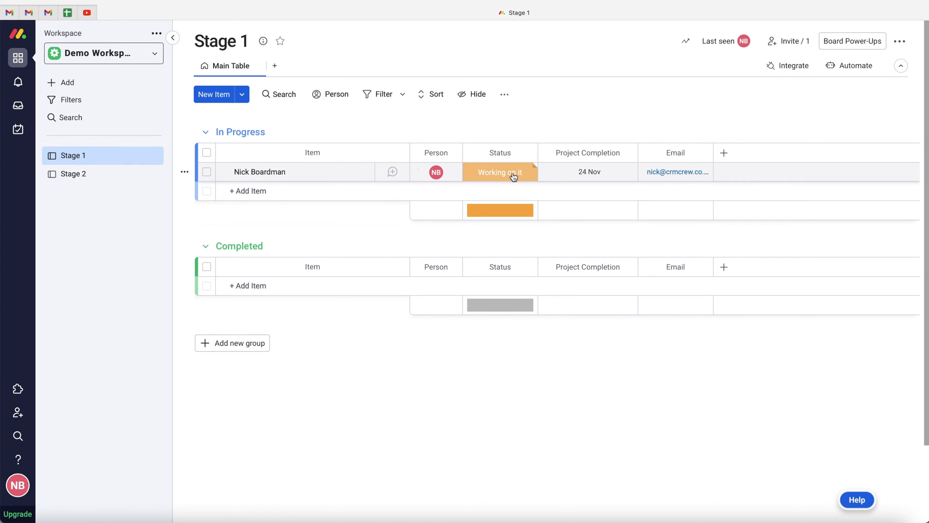
mouse_move(498, 174)
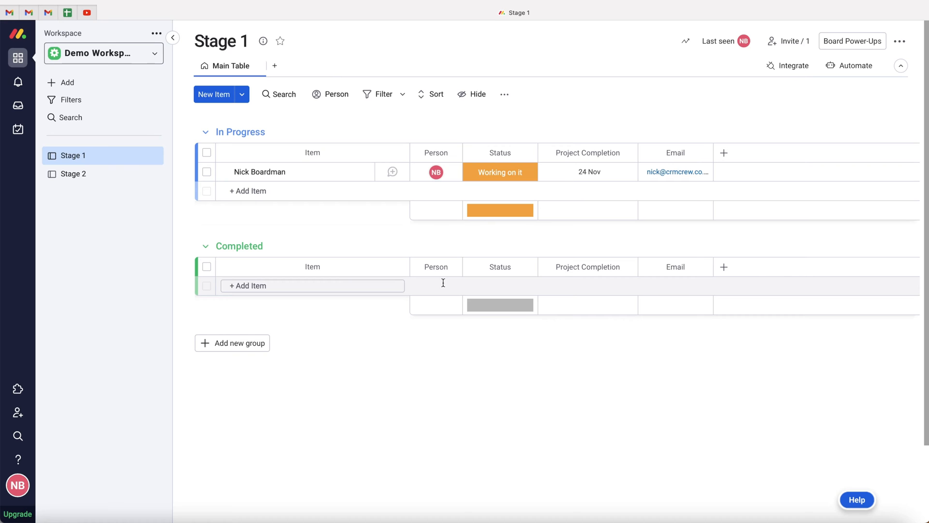
mouse_move(423, 303)
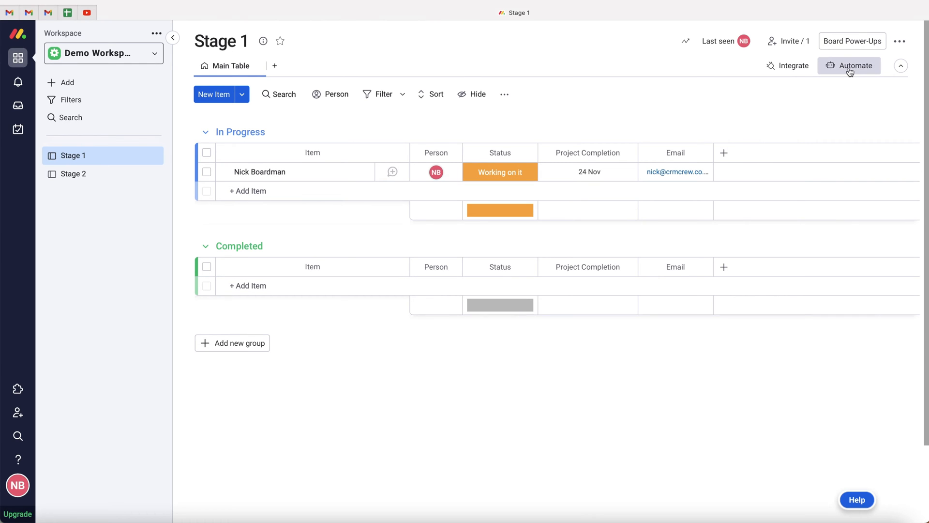
Begin a new custom automation from the board's automations center
click(855, 66)
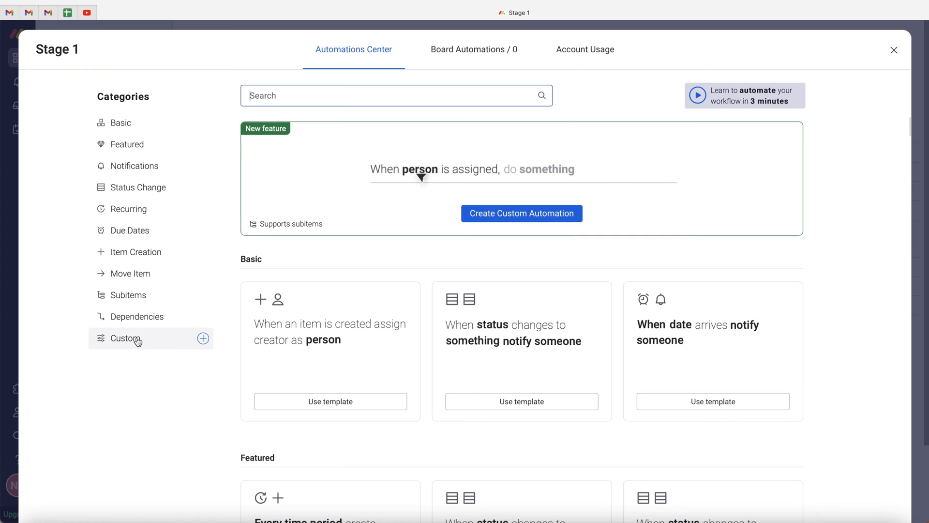
click(125, 338)
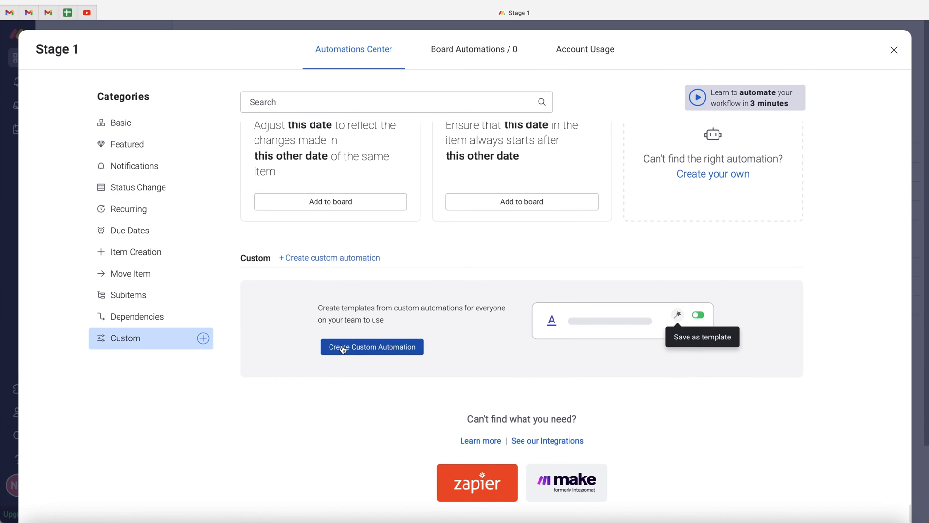
click(372, 346)
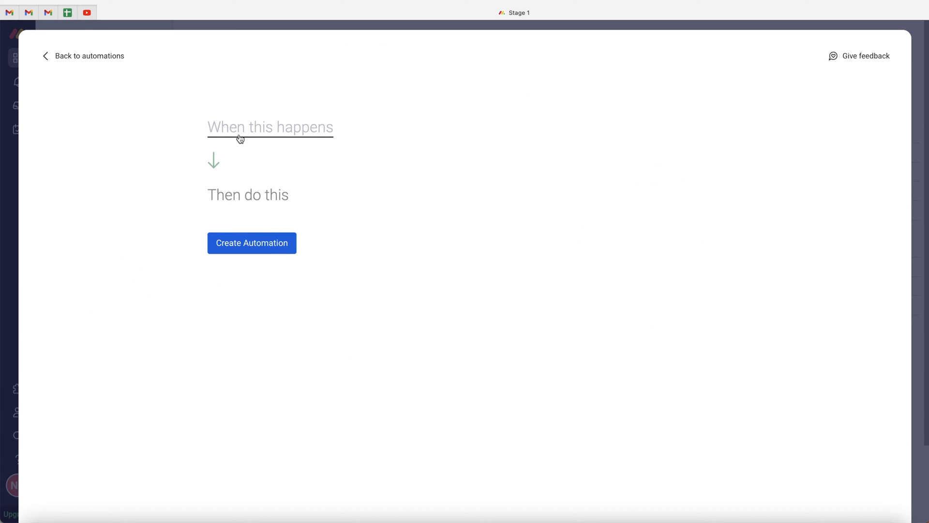
mouse_move(264, 132)
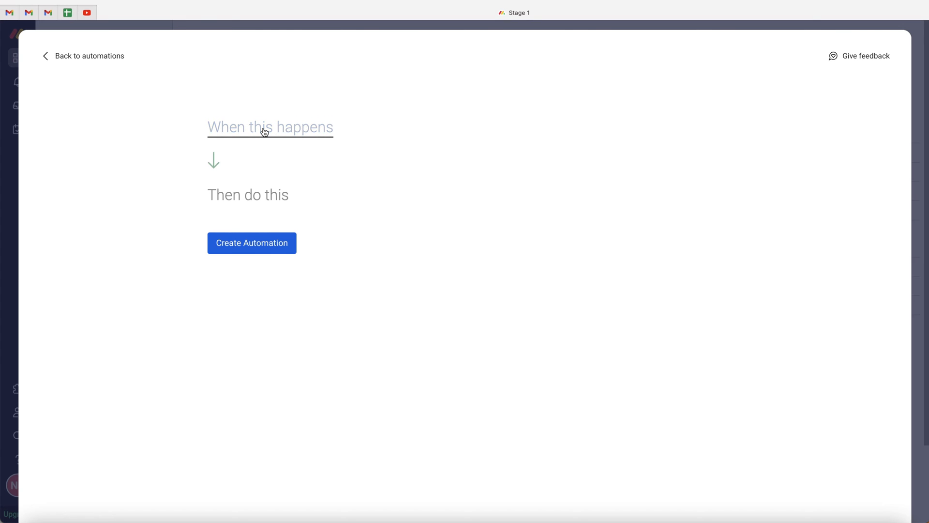
Set the trigger to 'When Status changes to Done'
click(266, 129)
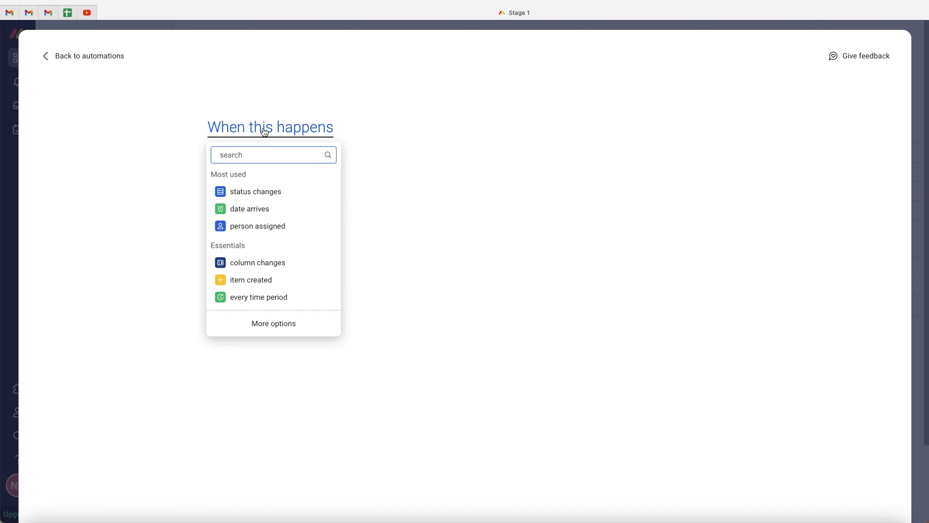
click(255, 191)
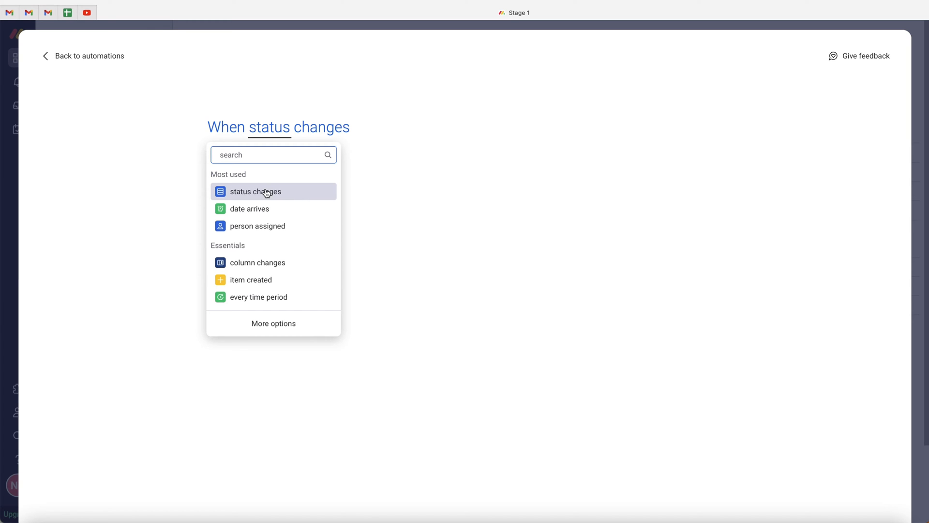
click(256, 192)
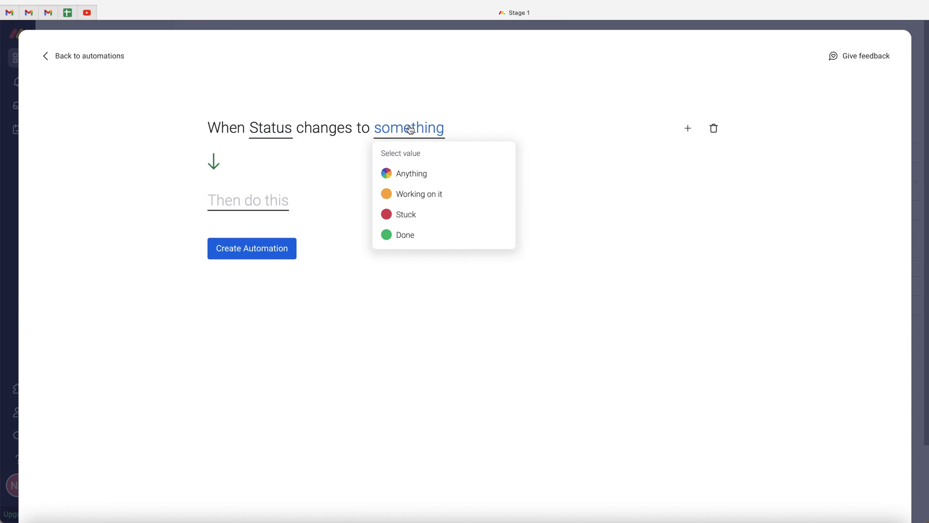
click(405, 235)
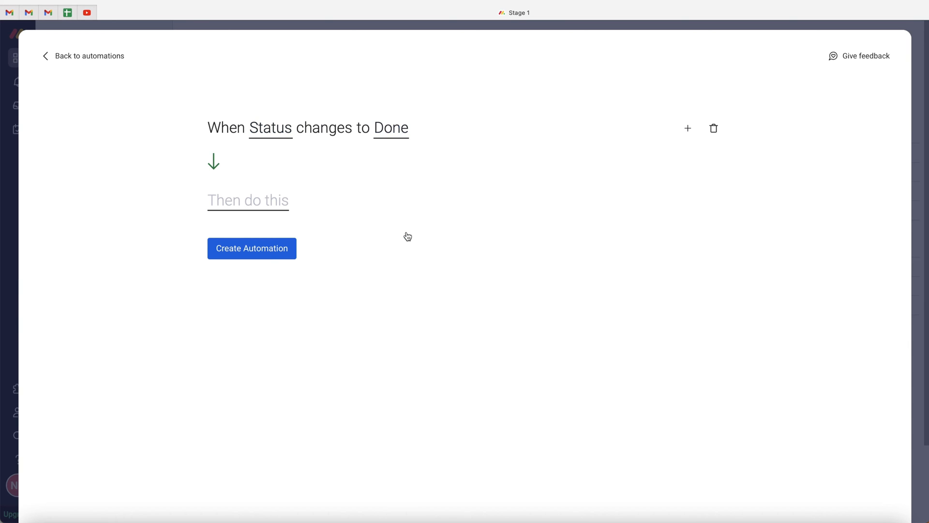
mouse_move(356, 235)
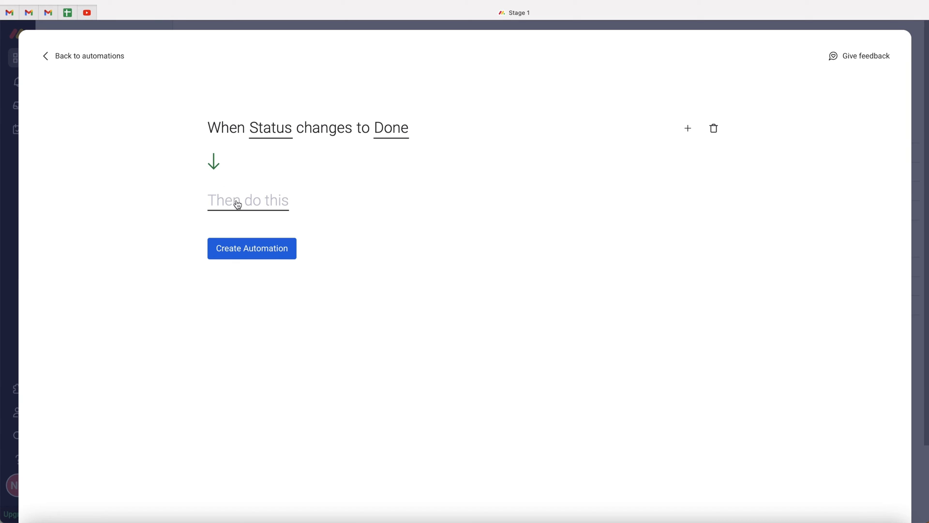
Set the action to 'move item to board' with Stage 2 as the destination board
click(238, 200)
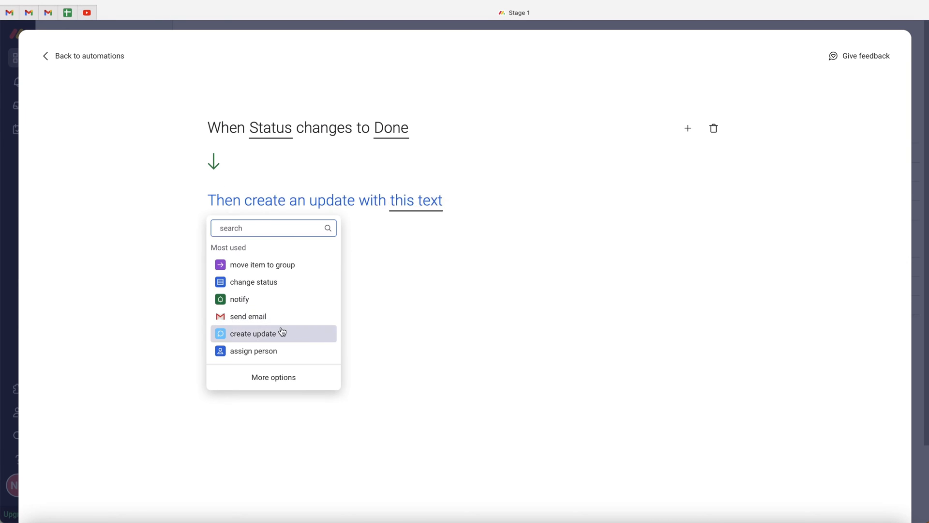
click(273, 377)
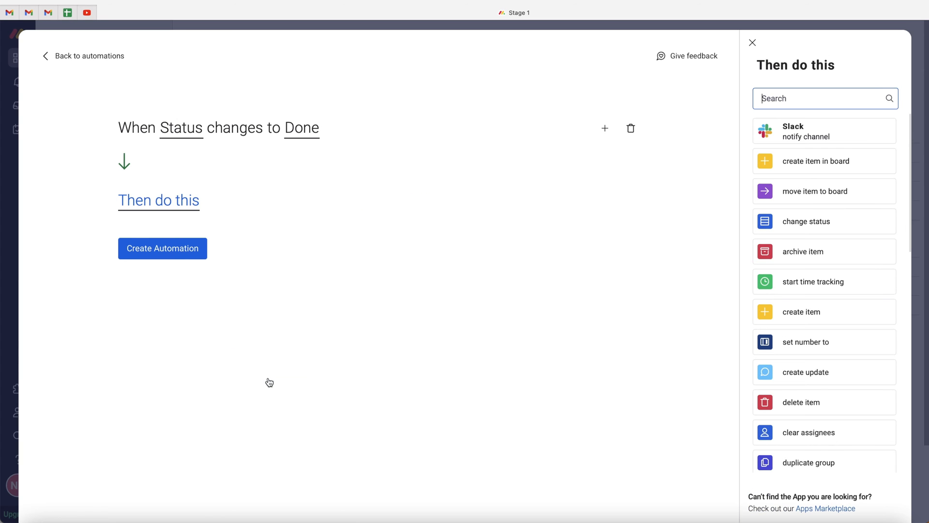
click(806, 221)
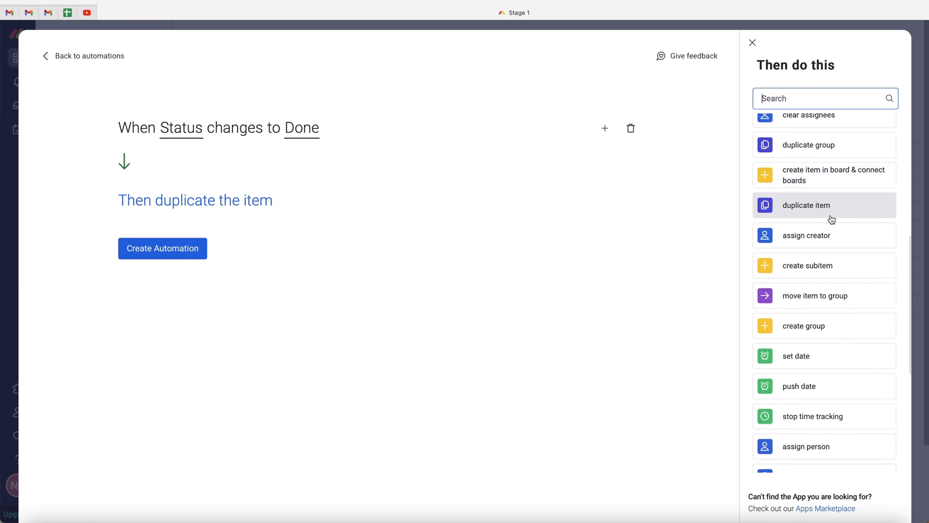
click(824, 219)
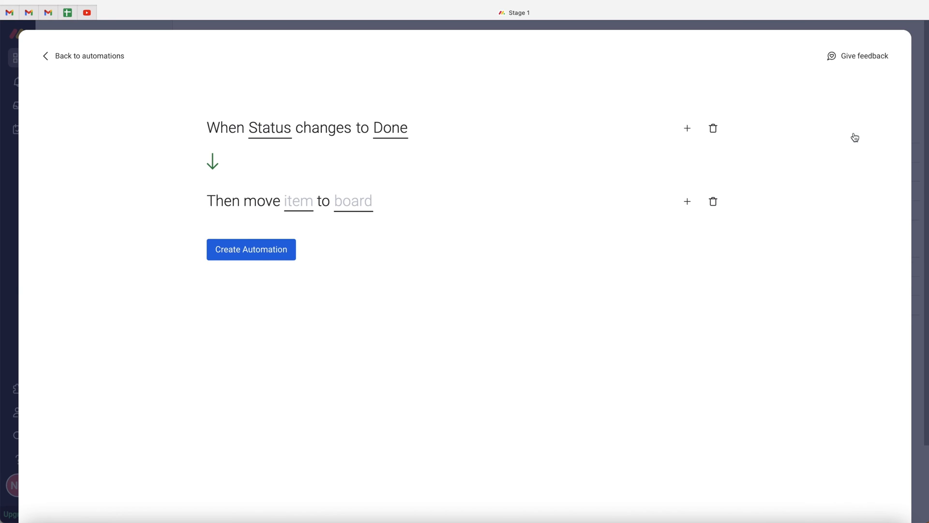
mouse_move(380, 197)
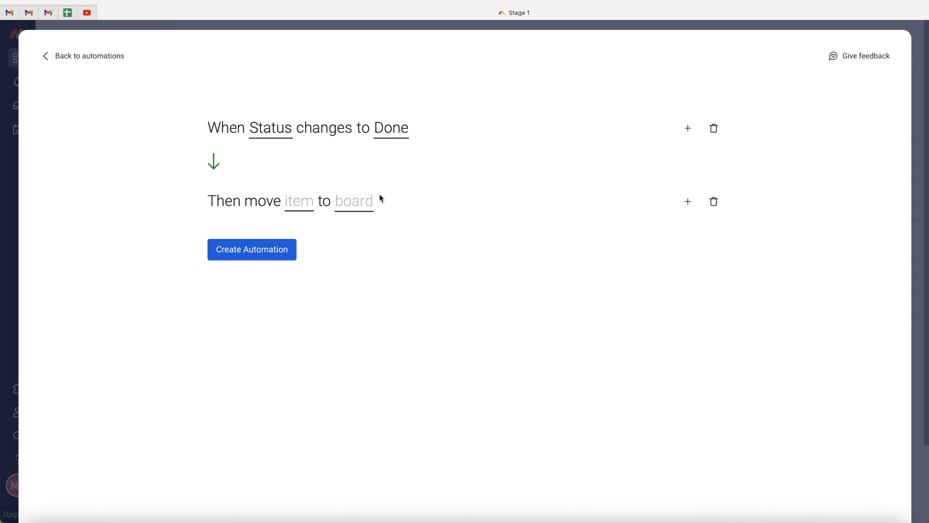
mouse_move(357, 203)
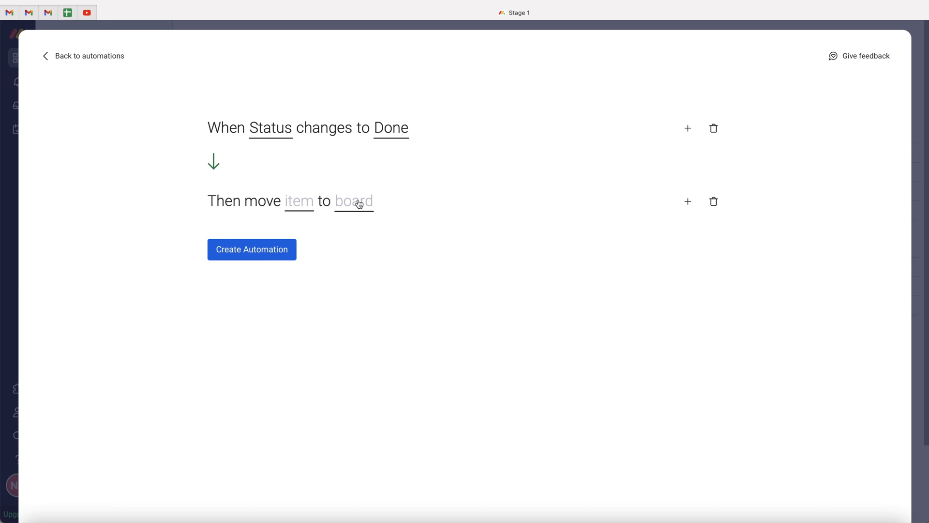
click(354, 201)
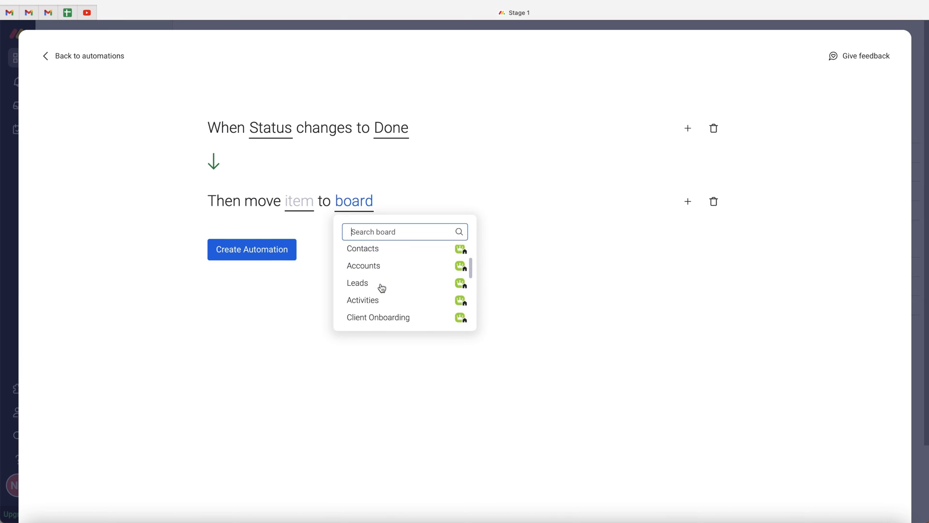
scroll(down, 3)
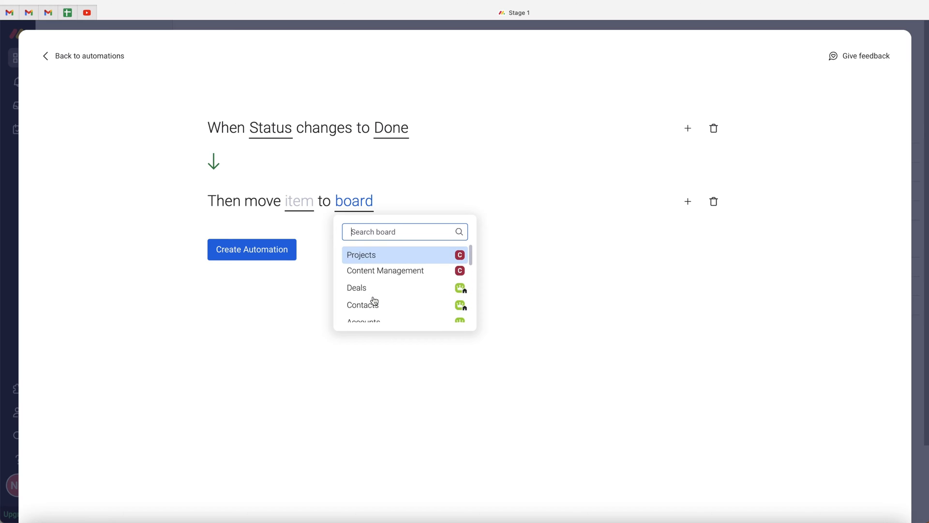
scroll(down, 3)
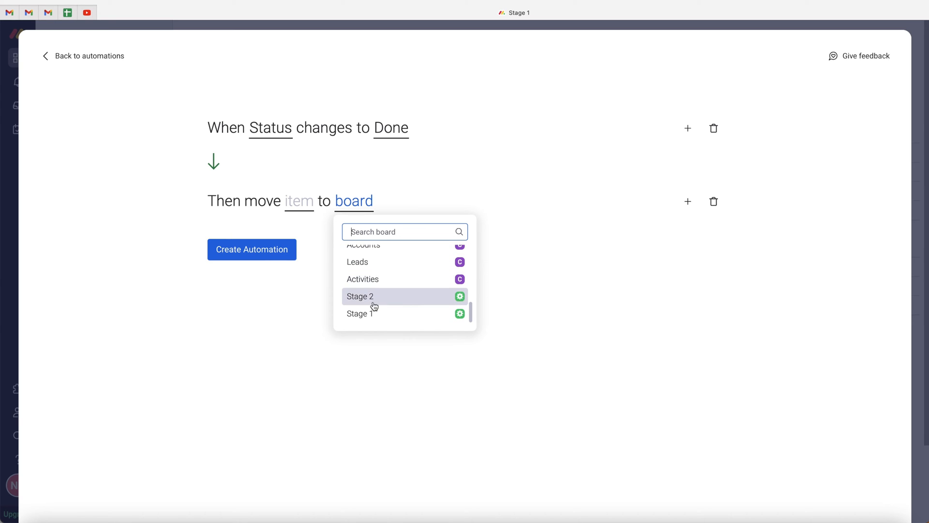
mouse_move(459, 299)
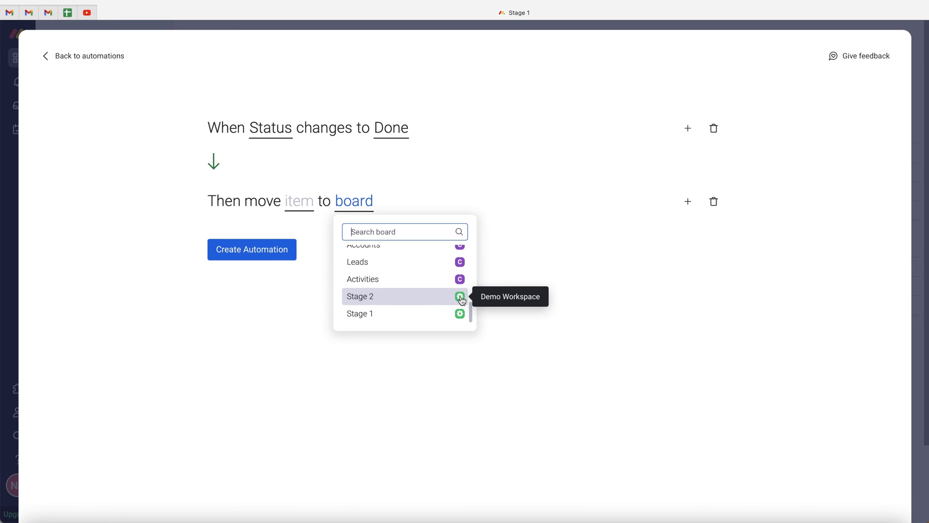
mouse_move(364, 298)
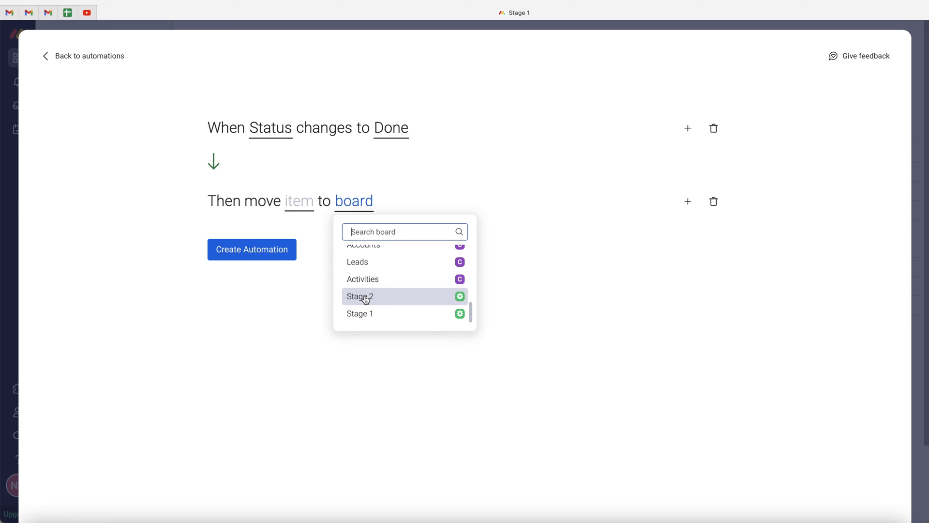
click(360, 297)
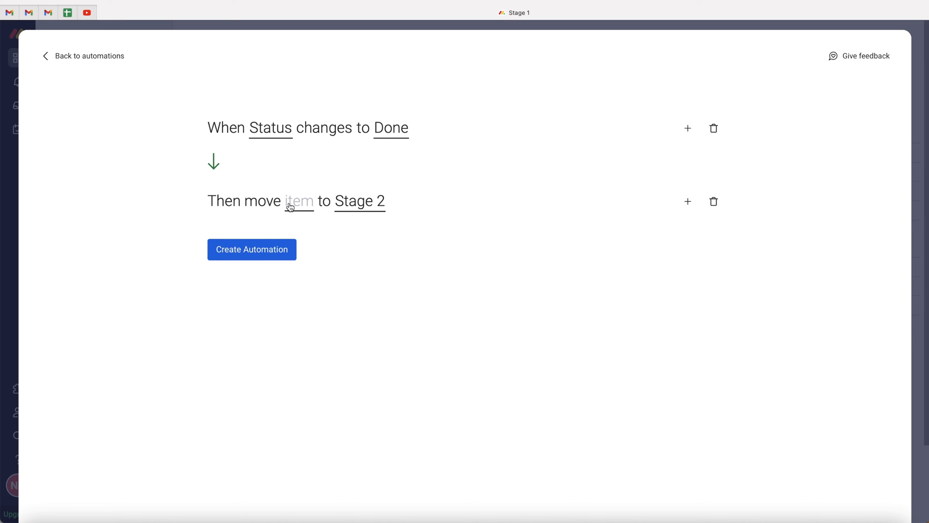
Map moved items to the In Progress group, filling Date from Project Completion
click(298, 200)
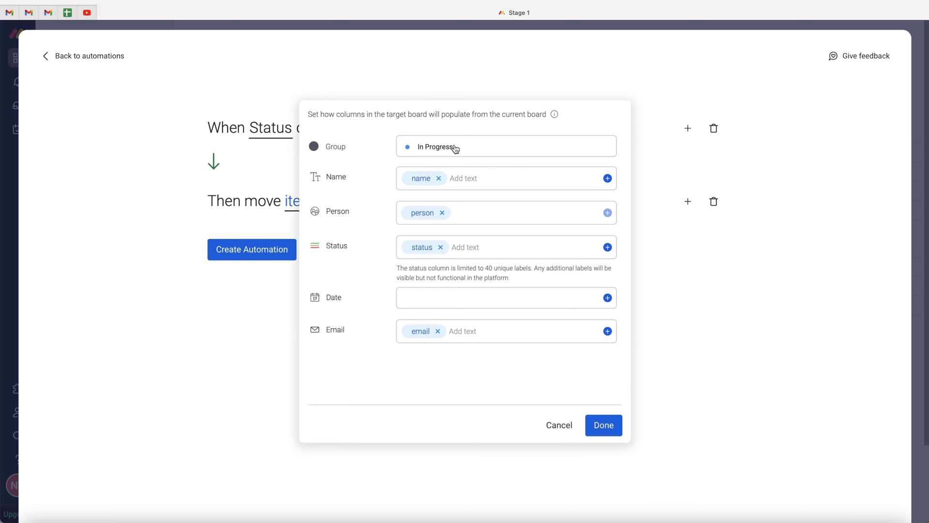
click(507, 145)
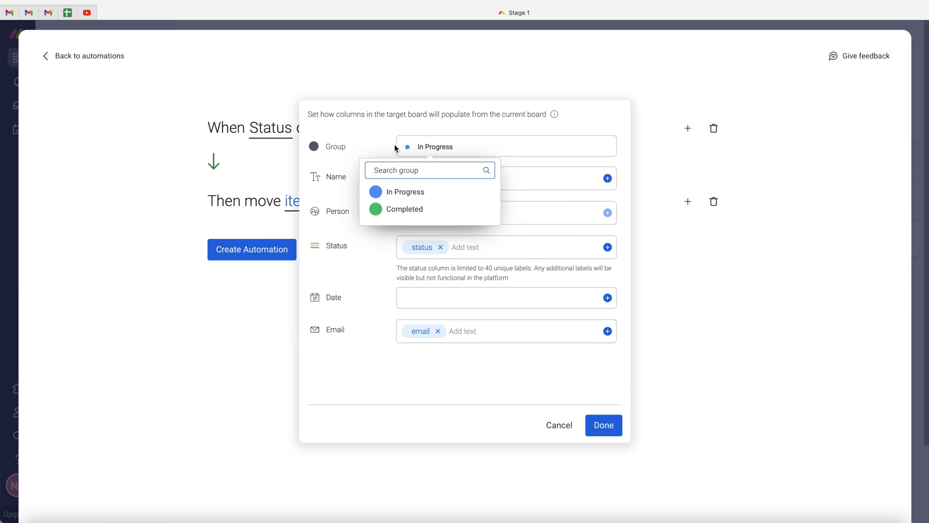
click(404, 191)
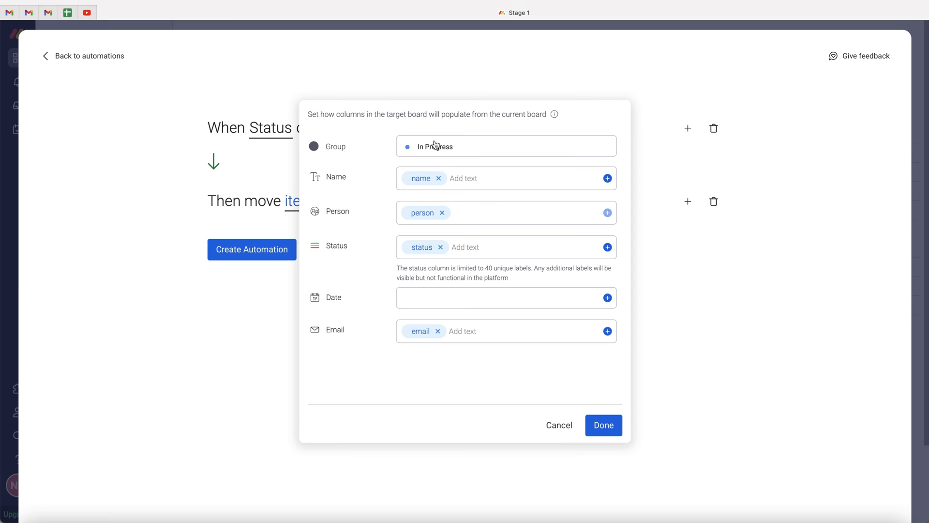
mouse_move(439, 145)
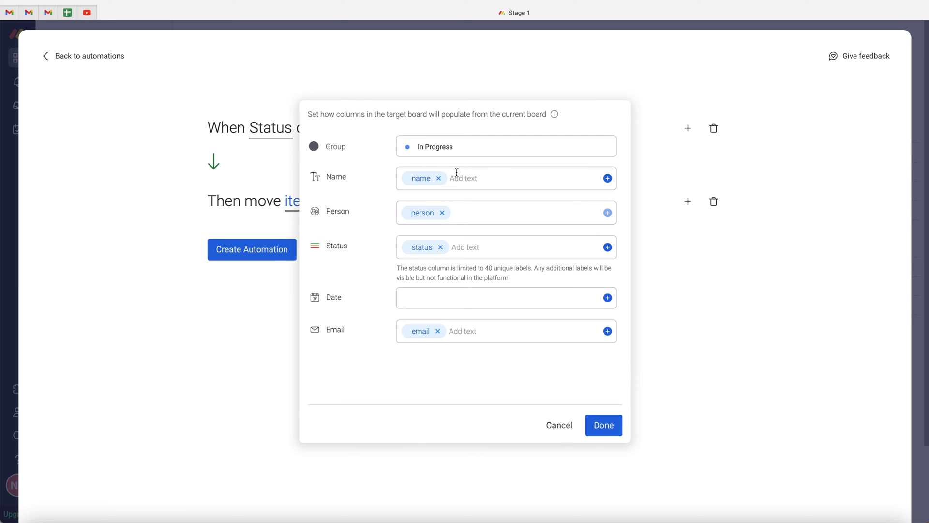
mouse_move(533, 179)
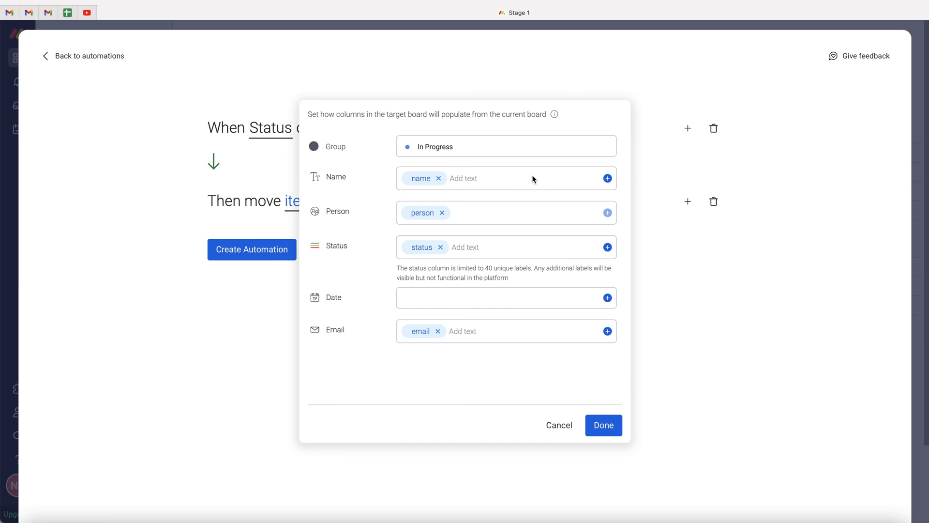
mouse_move(453, 215)
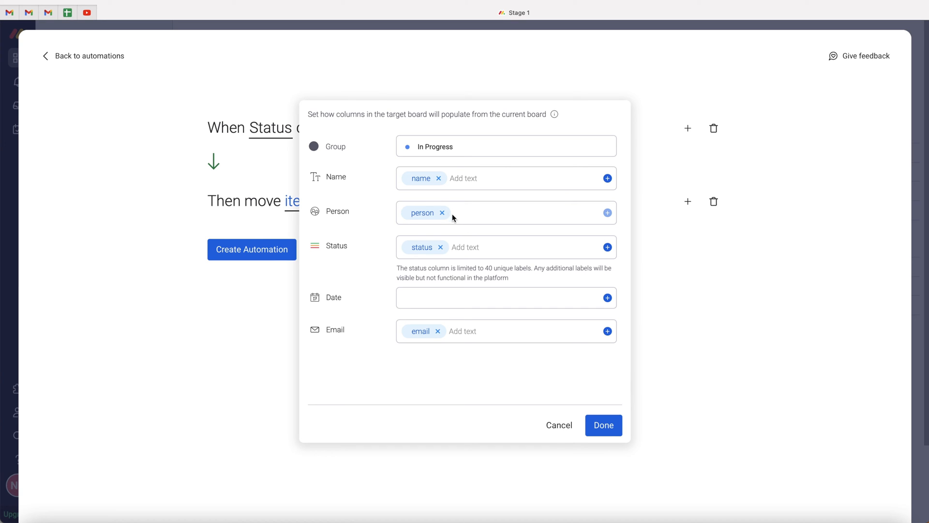
mouse_move(342, 247)
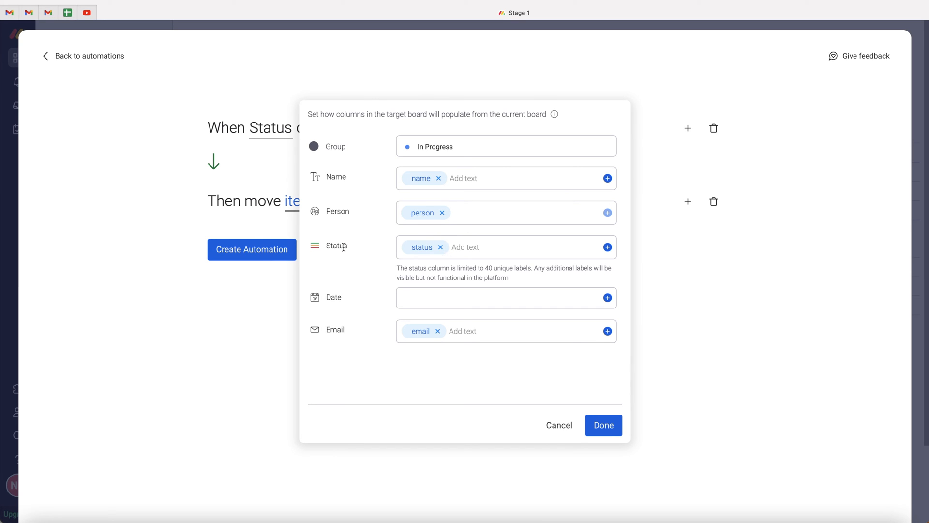
click(504, 297)
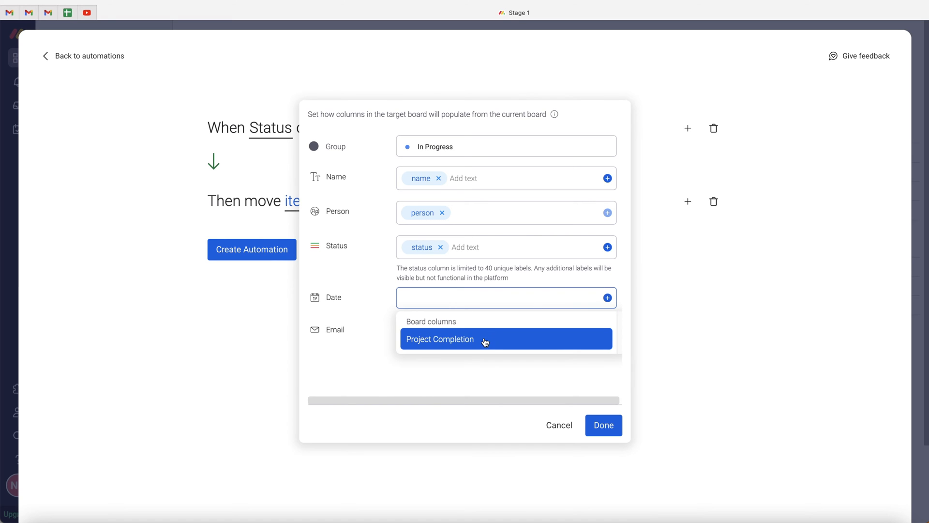
click(440, 339)
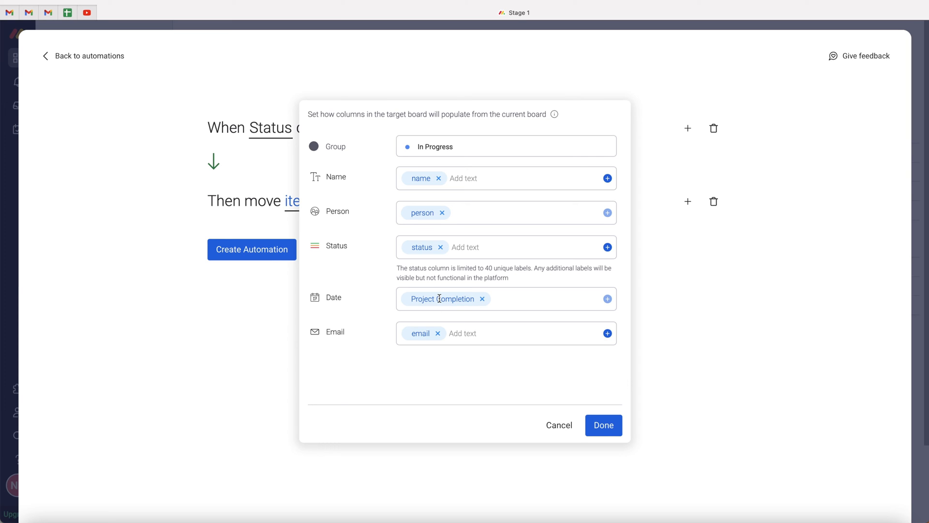
mouse_move(460, 295)
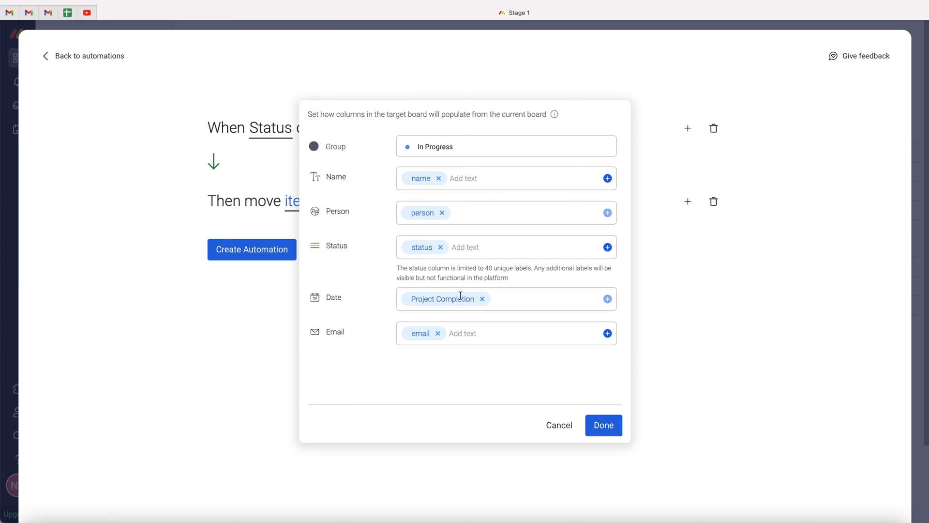
mouse_move(334, 300)
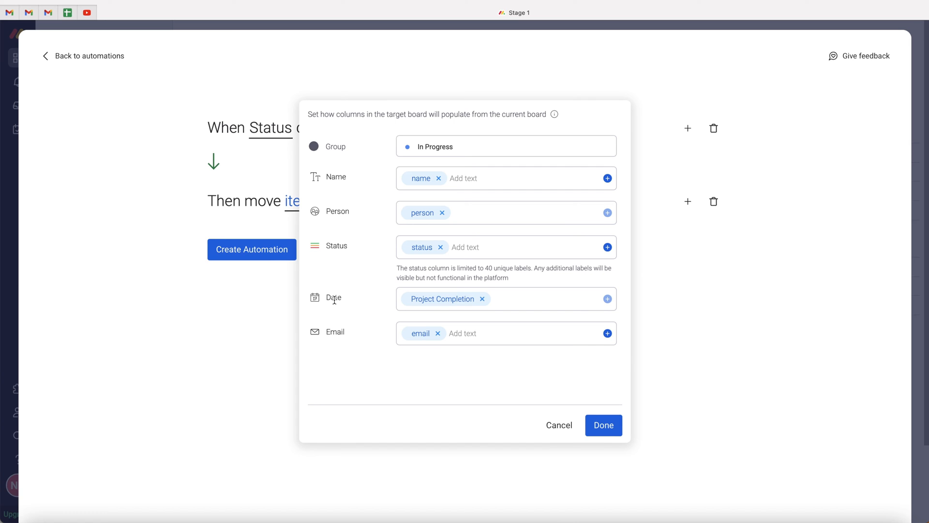
mouse_move(522, 294)
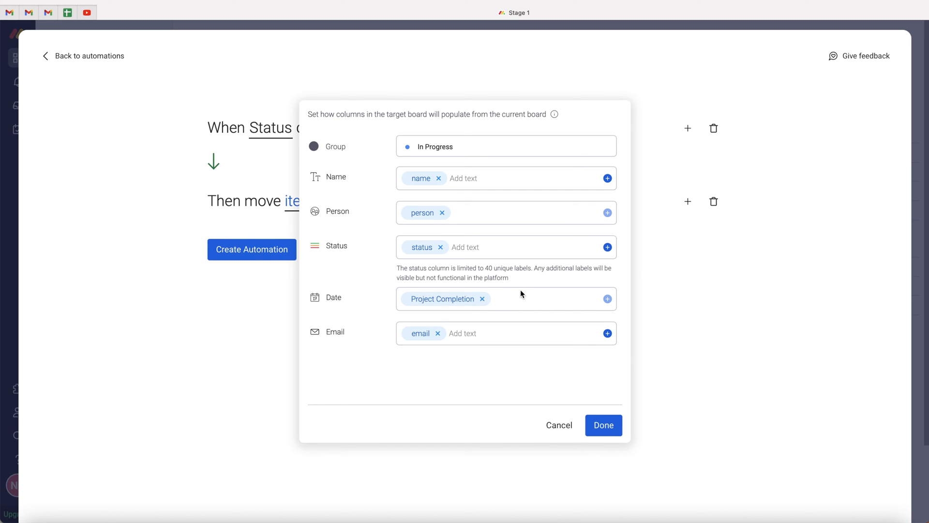
mouse_move(574, 307)
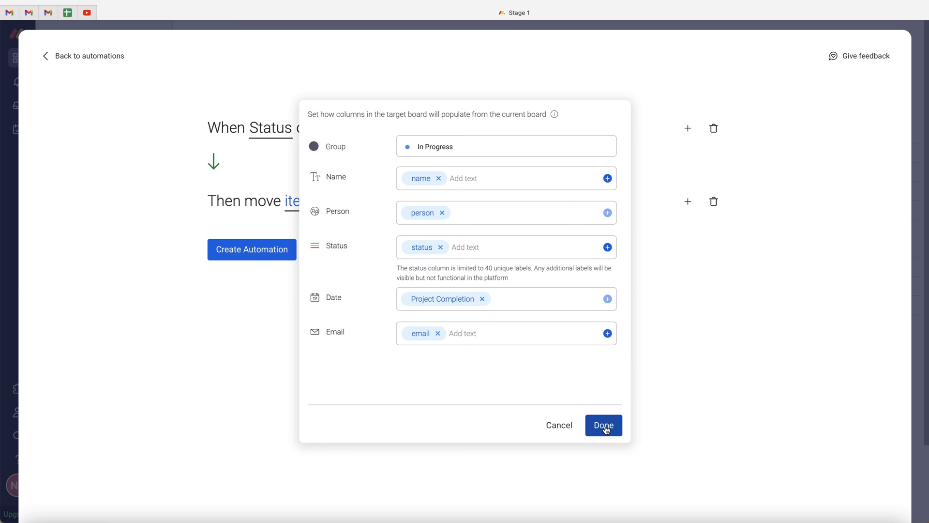
click(603, 425)
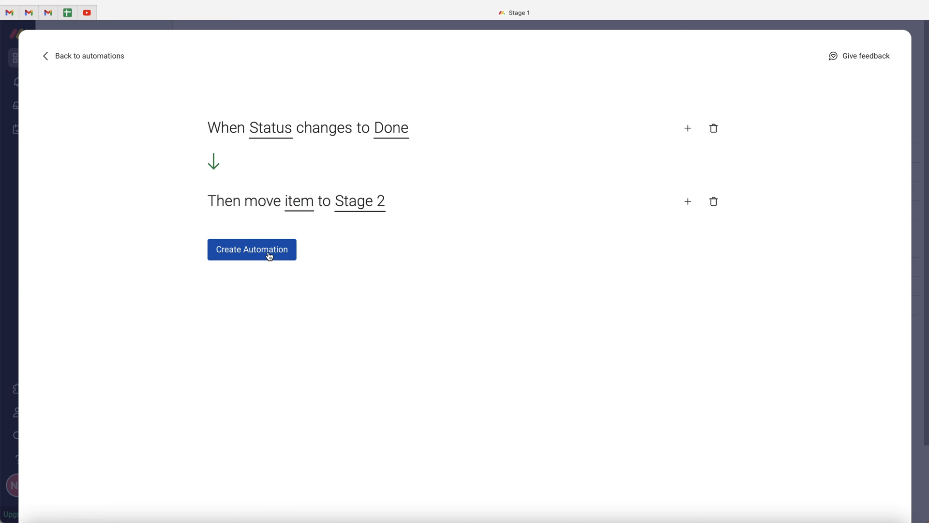
click(251, 249)
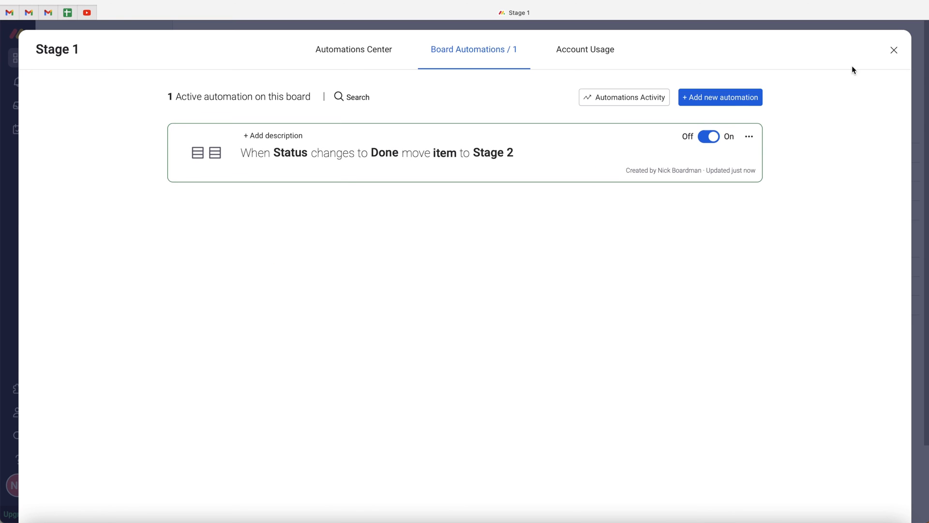
click(893, 50)
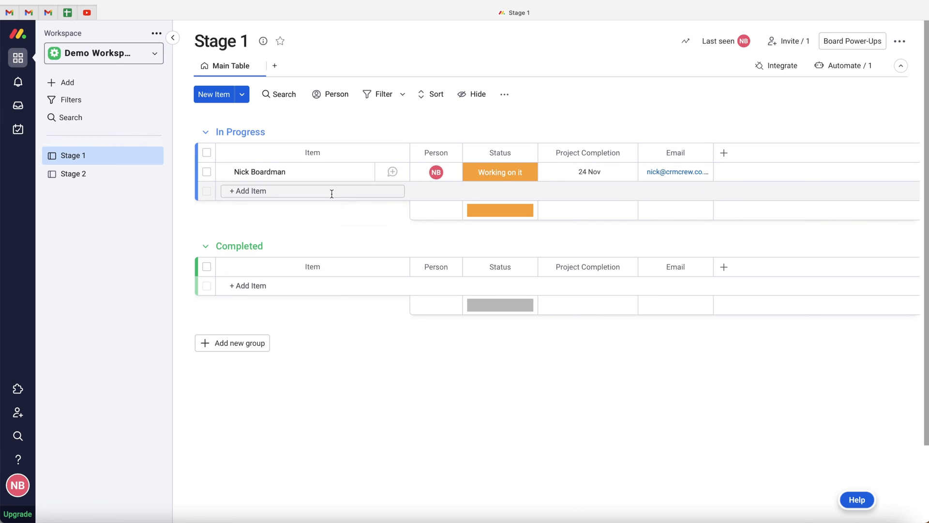
click(500, 172)
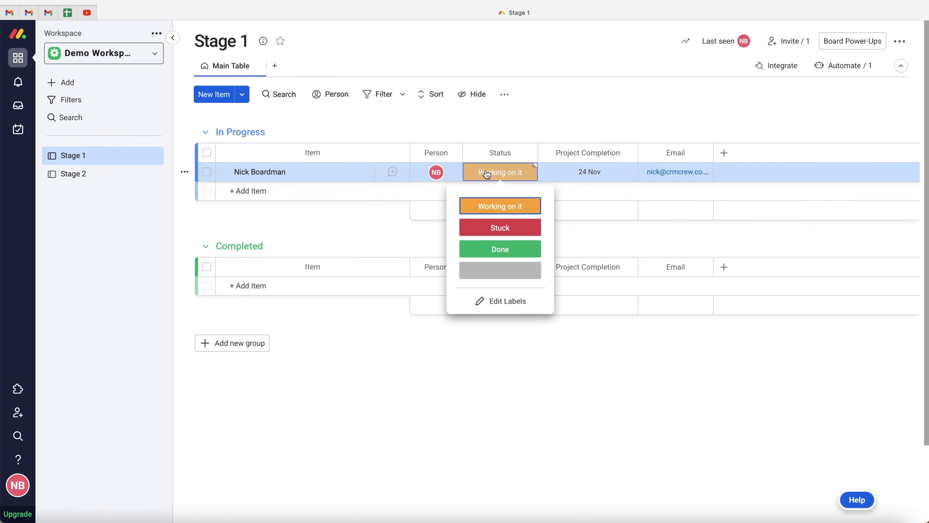
mouse_move(500, 249)
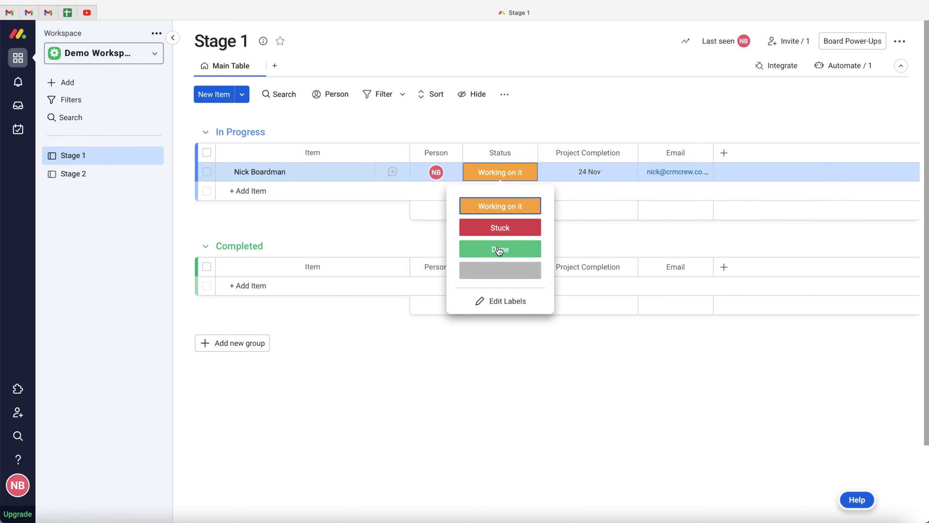
click(500, 249)
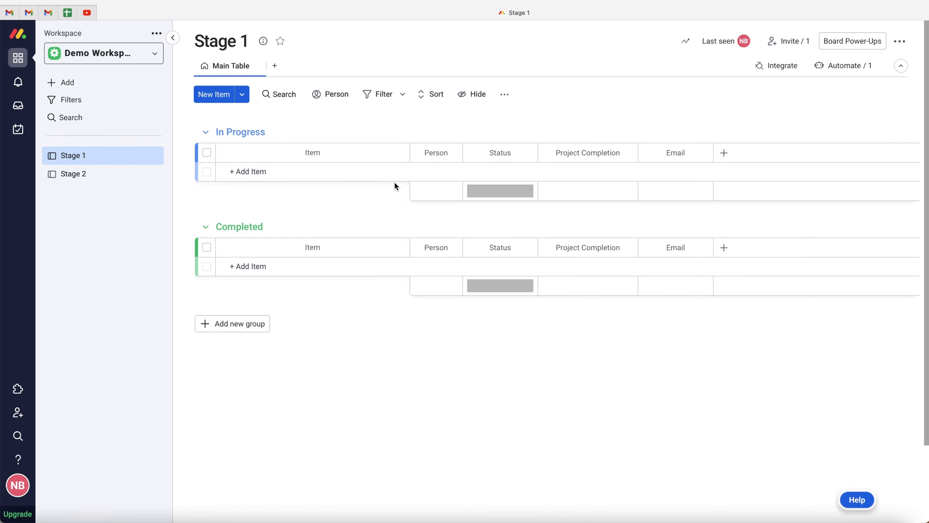
mouse_move(73, 175)
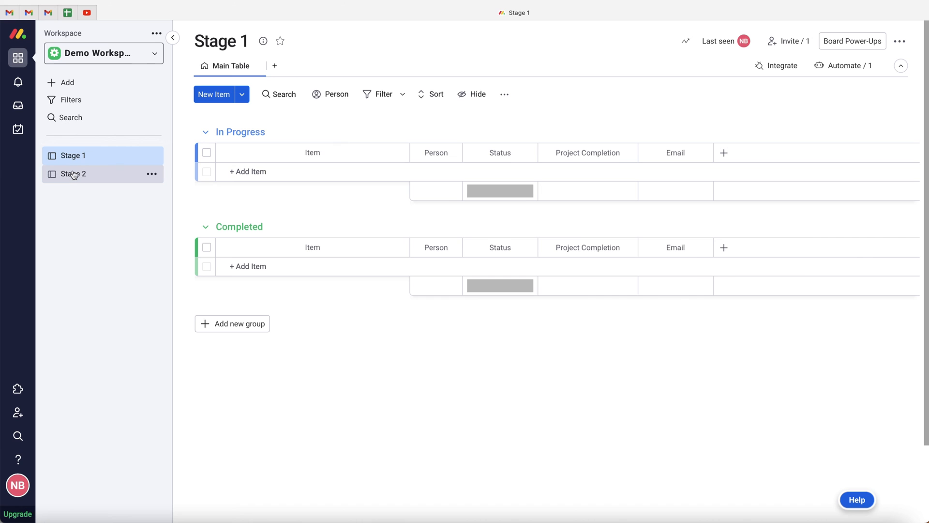
Confirm the item now appears on the Stage 2 board with Date 24 Nov
click(73, 174)
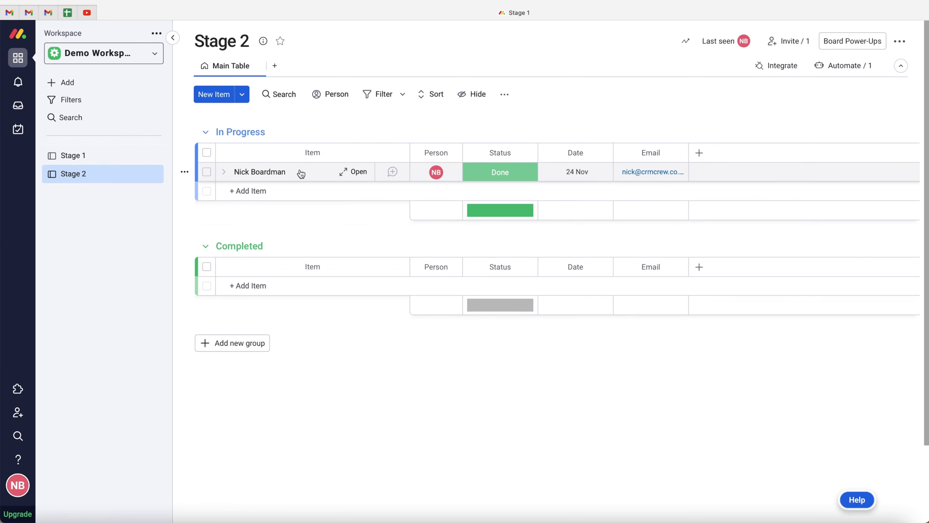
click(575, 172)
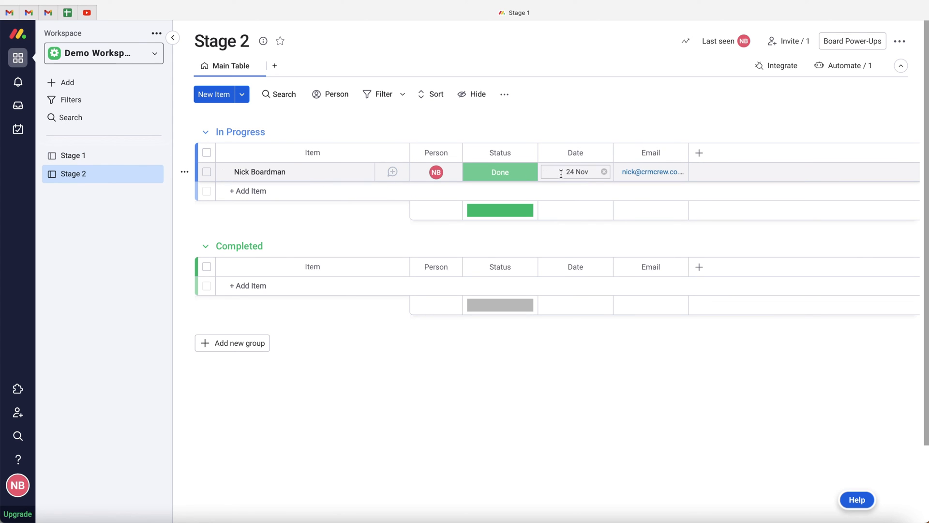
click(80, 198)
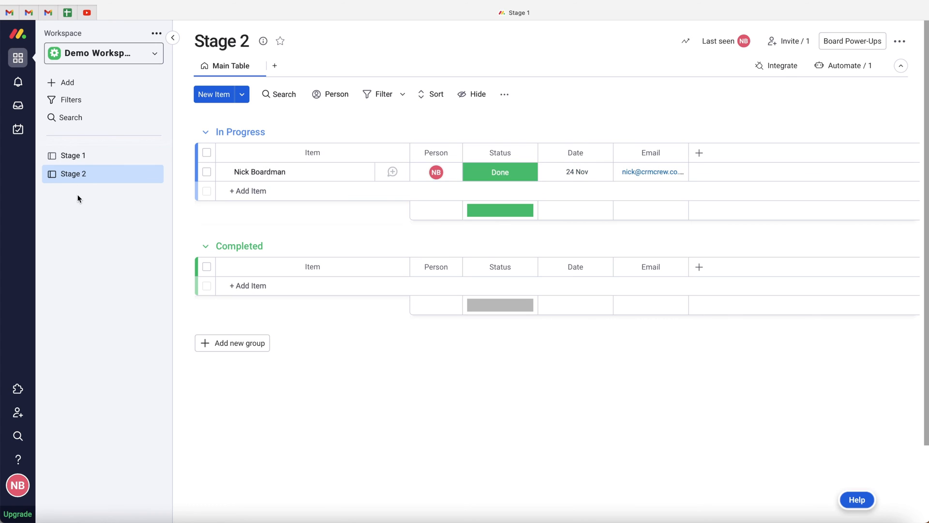